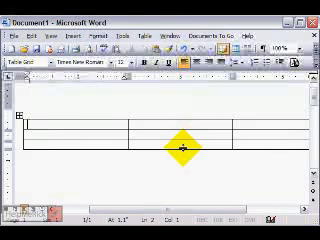
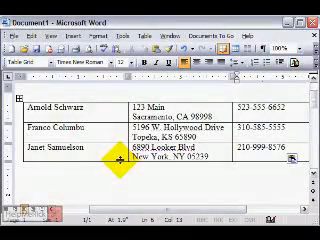
{"action": "mouse_move", "coordinate": [240, 176]}
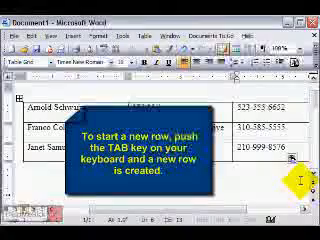
{"action": "key", "text": "Tab"}
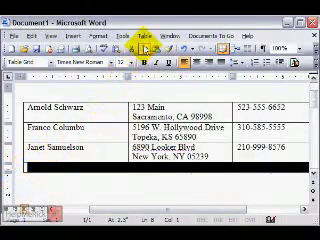
Step: Insert an empty row above the first contact entry via Table > Insert > Rows Above
{"action": "left_click", "coordinate": [132, 36]}
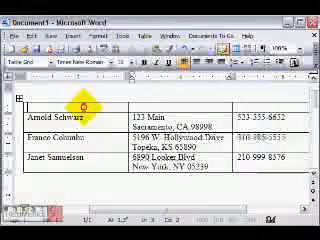
Step: Enter the Name and Address column headings, then reach the Format menu for the table borders
{"action": "type", "text": "Nam"}
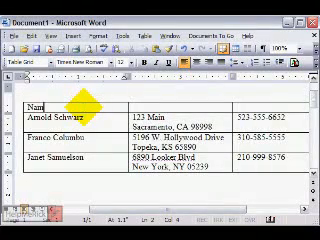
{"action": "type", "text": "Address"}
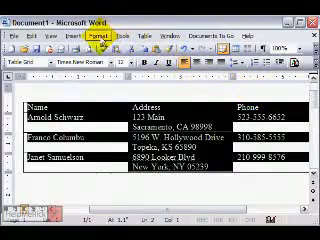
{"action": "left_click", "coordinate": [96, 32]}
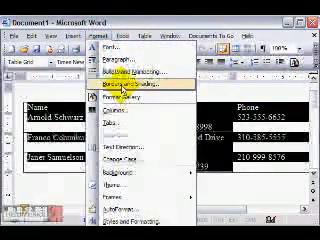